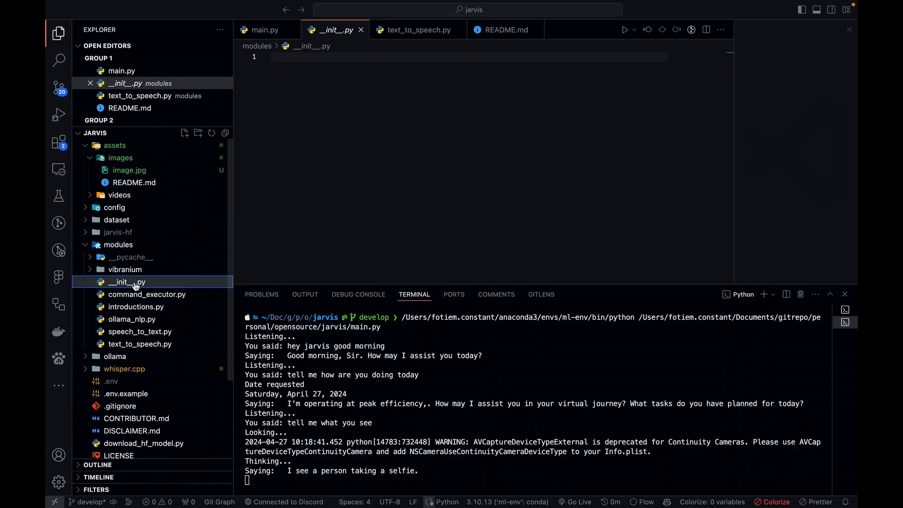
# Open main.py in the editor from the Explorer
pyautogui.click(129, 170)
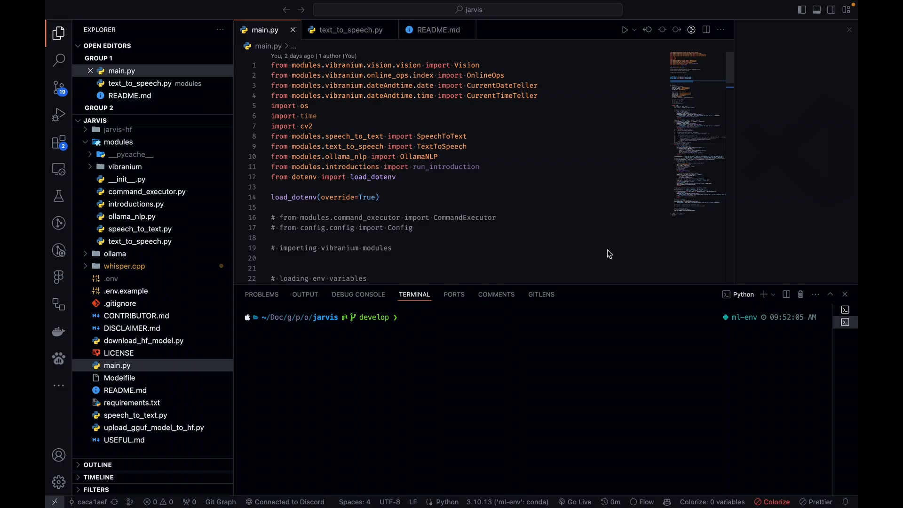
pyautogui.click(403, 317)
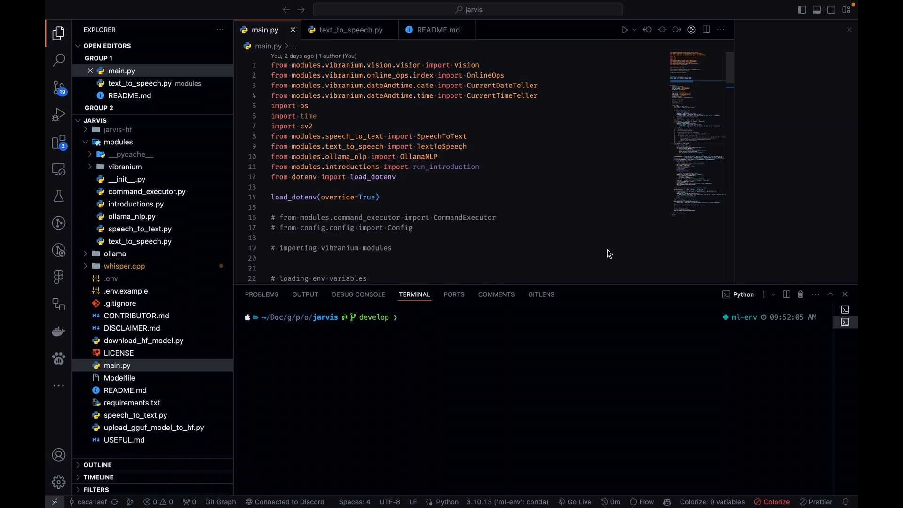
pyautogui.click(403, 317)
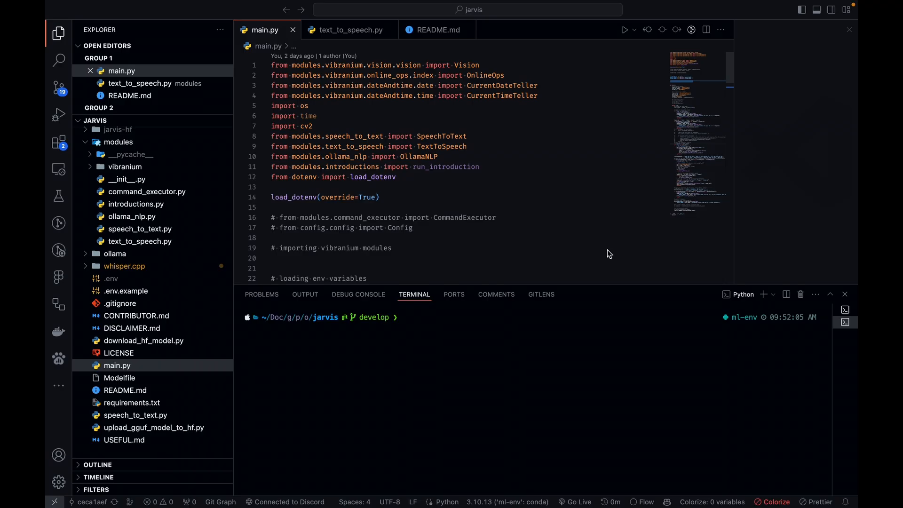
pyautogui.click(403, 317)
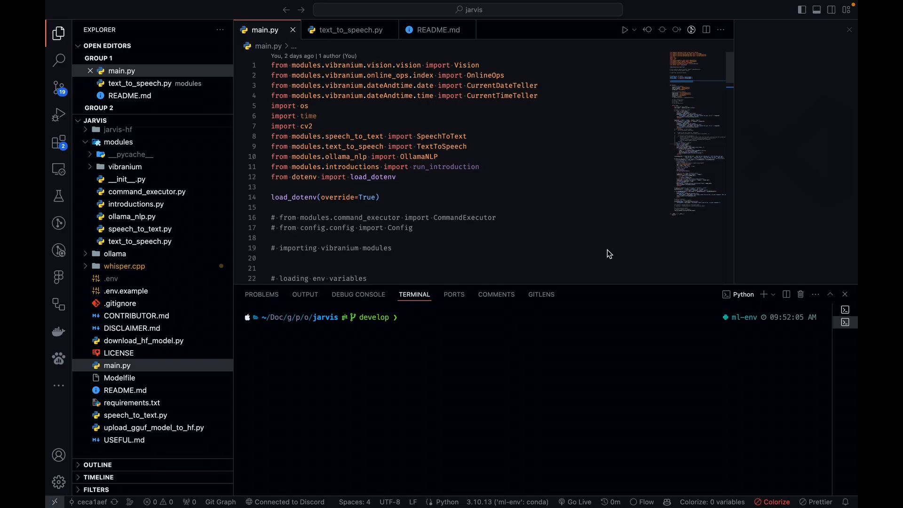
pyautogui.click(403, 316)
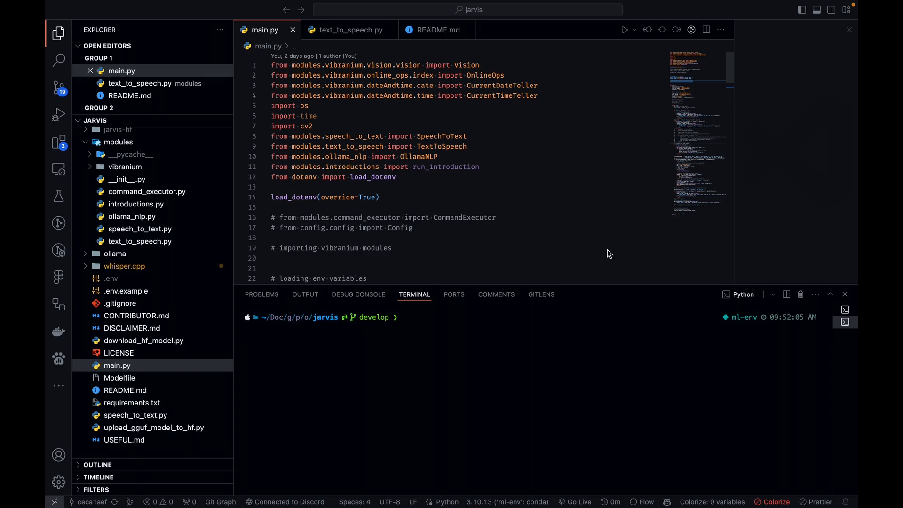
pyautogui.click(403, 317)
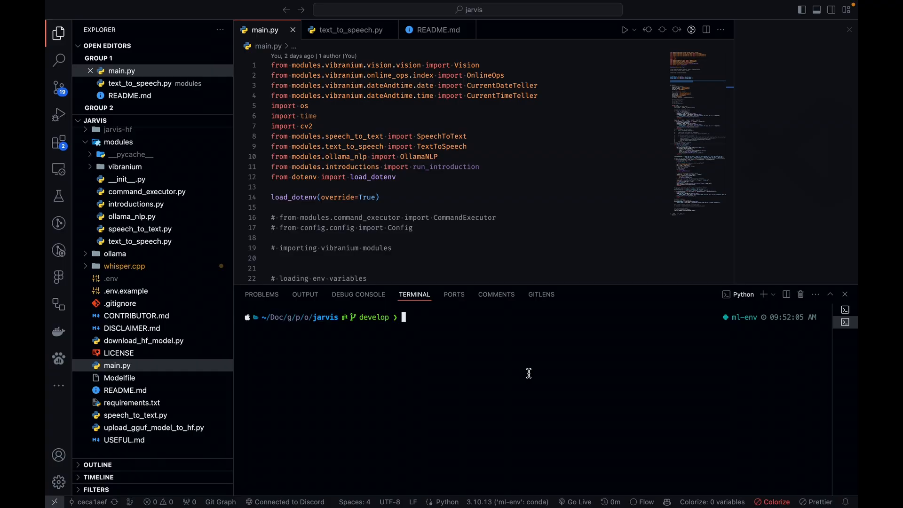
pyautogui.moveTo(627, 63)
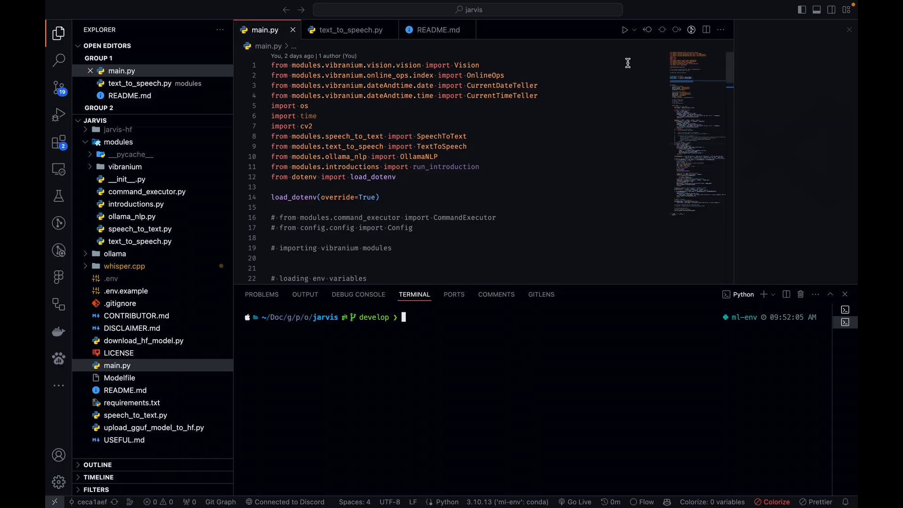
# Run main.py to start the Jarvis assistant and expand assets > images in Explorer
pyautogui.click(625, 30)
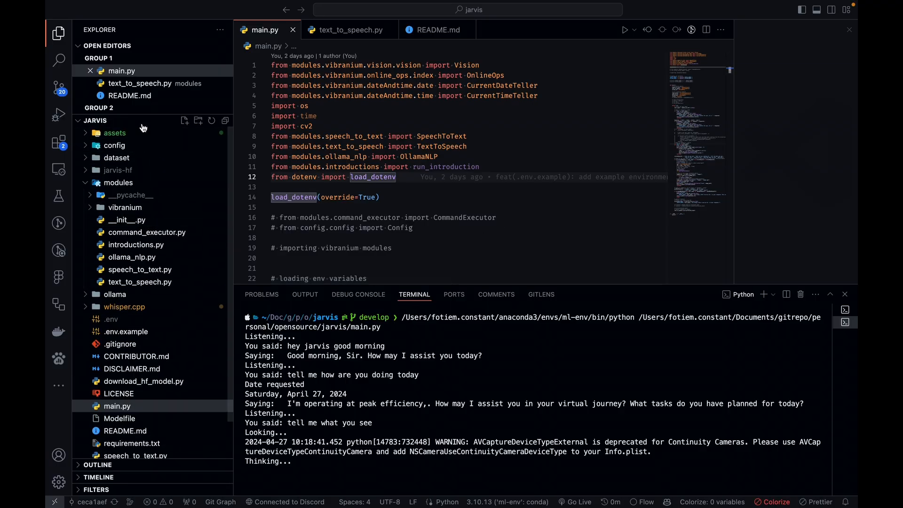
pyautogui.click(115, 132)
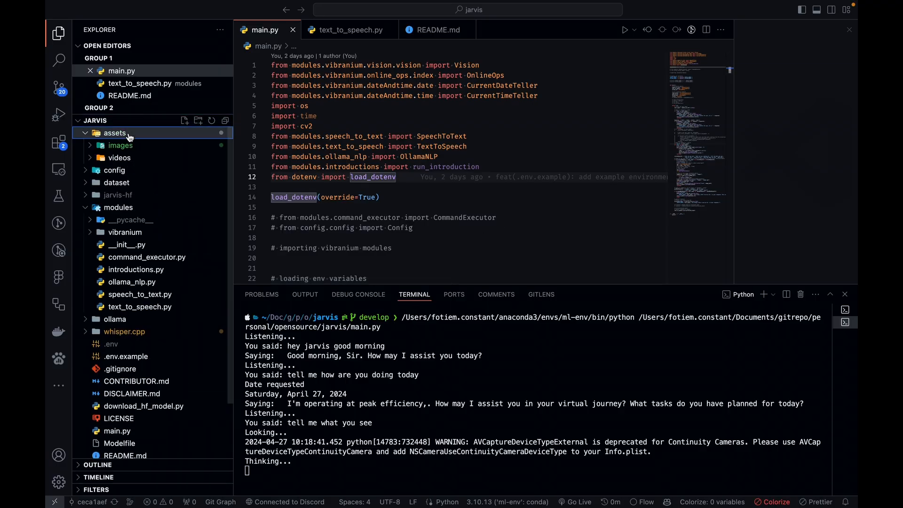
pyautogui.click(120, 157)
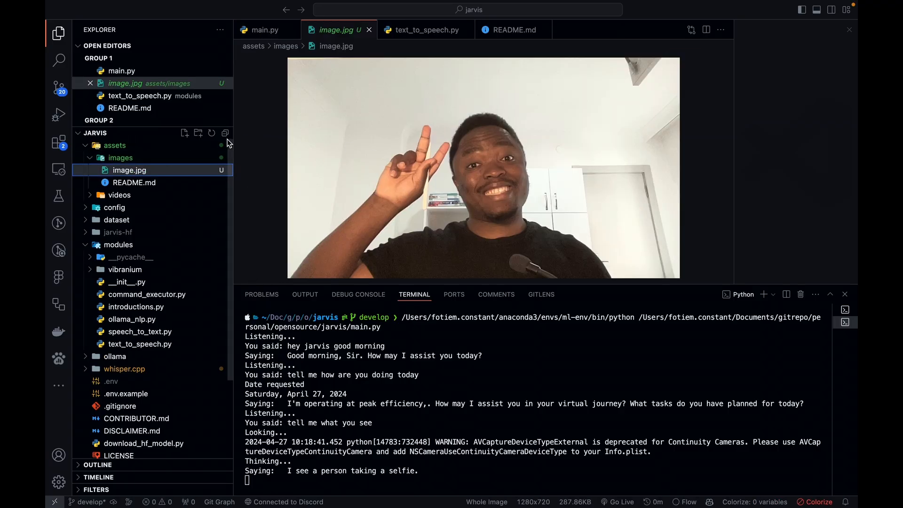
pyautogui.moveTo(132, 282)
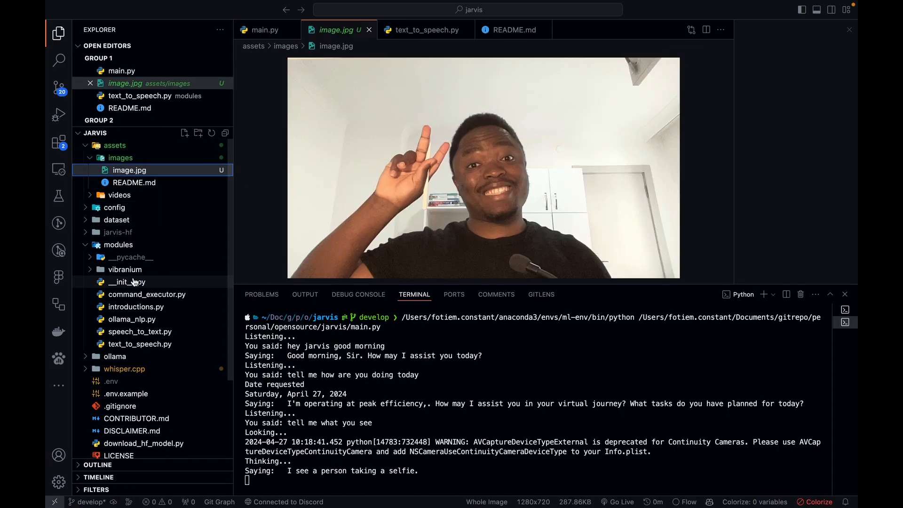
# Open image.jpg to view the webcam photo the assistant captured
pyautogui.click(127, 282)
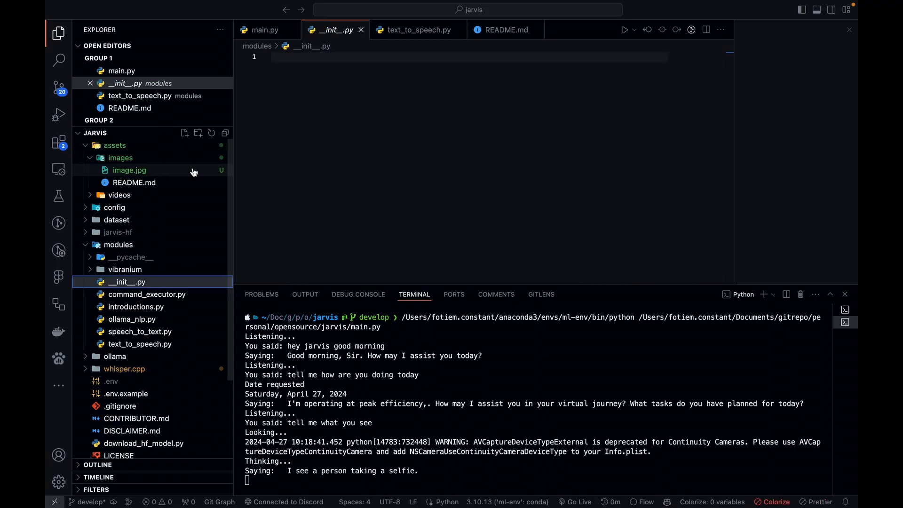
pyautogui.click(129, 169)
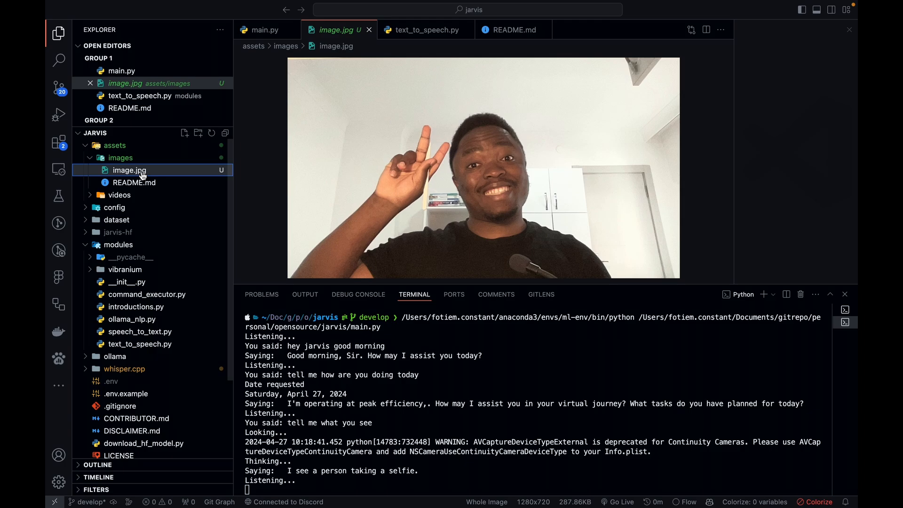
pyautogui.click(265, 30)
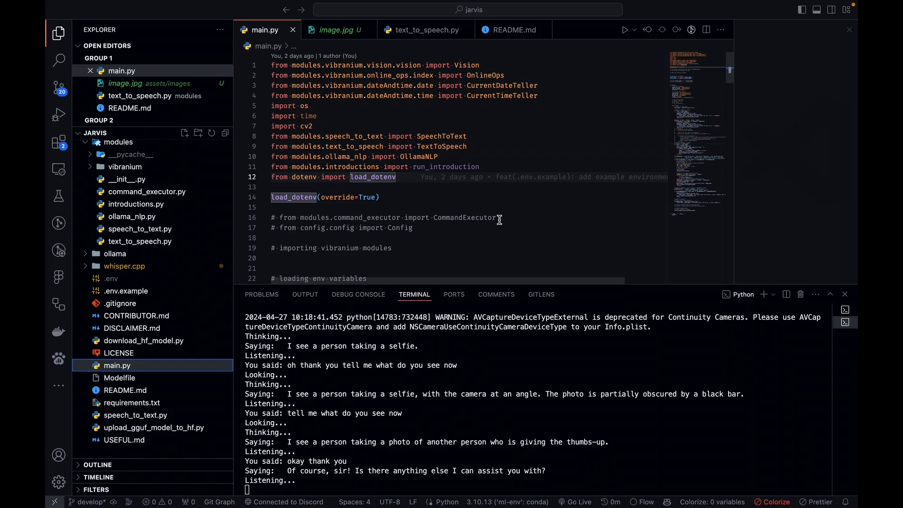
# Scroll through the description of the smartphone photo, then switch back to main.py
pyautogui.scroll(-3)
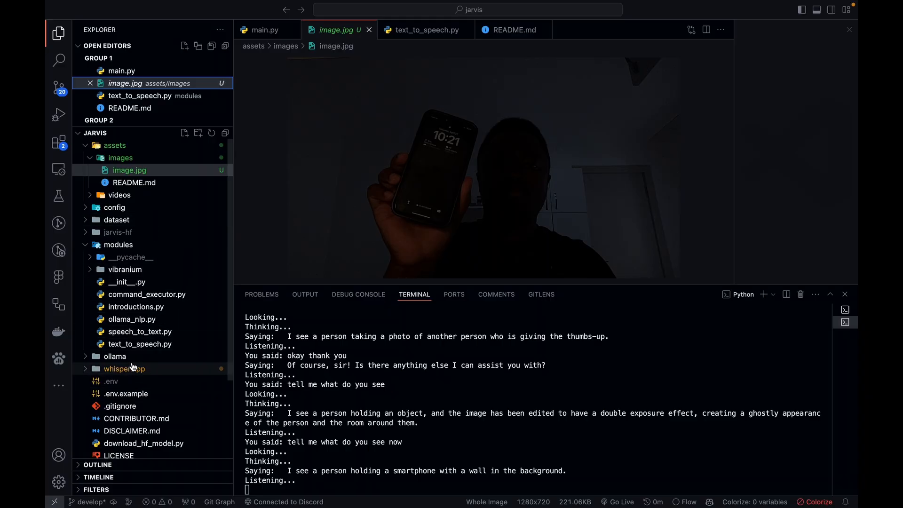
pyautogui.moveTo(152, 410)
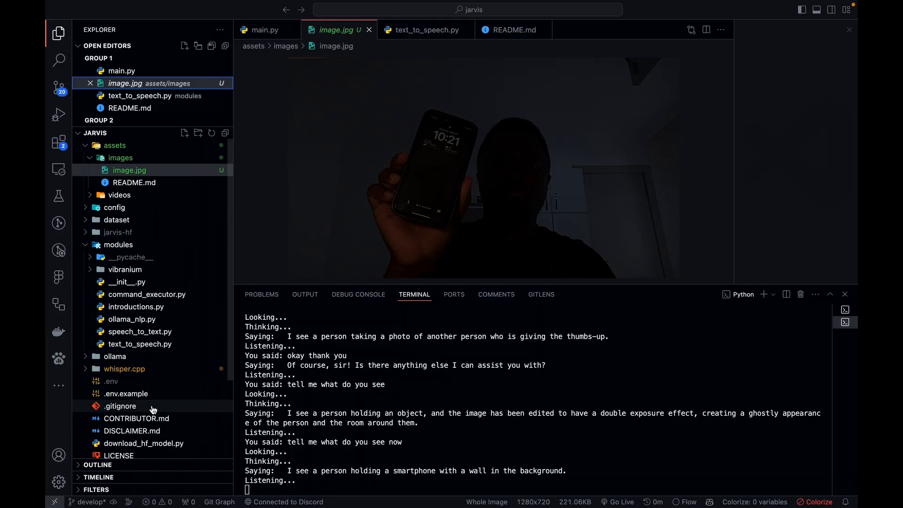
pyautogui.scroll(-3)
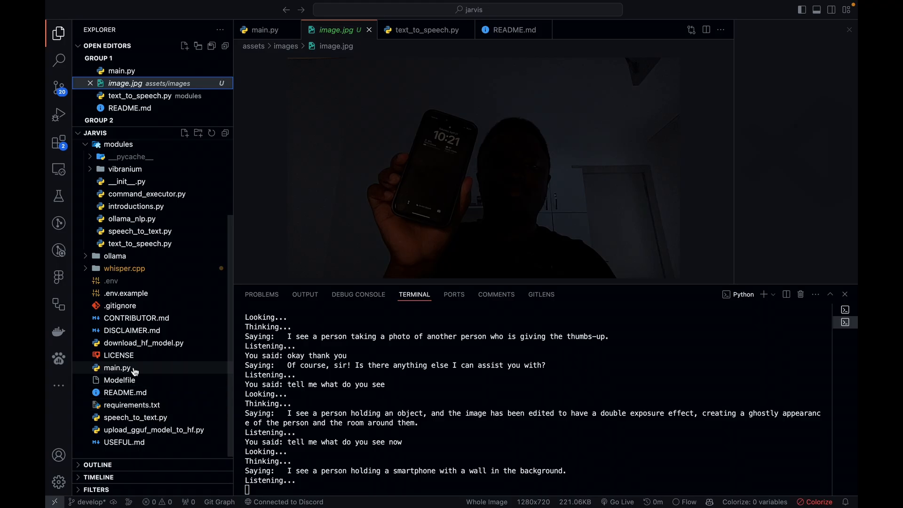
pyautogui.click(117, 367)
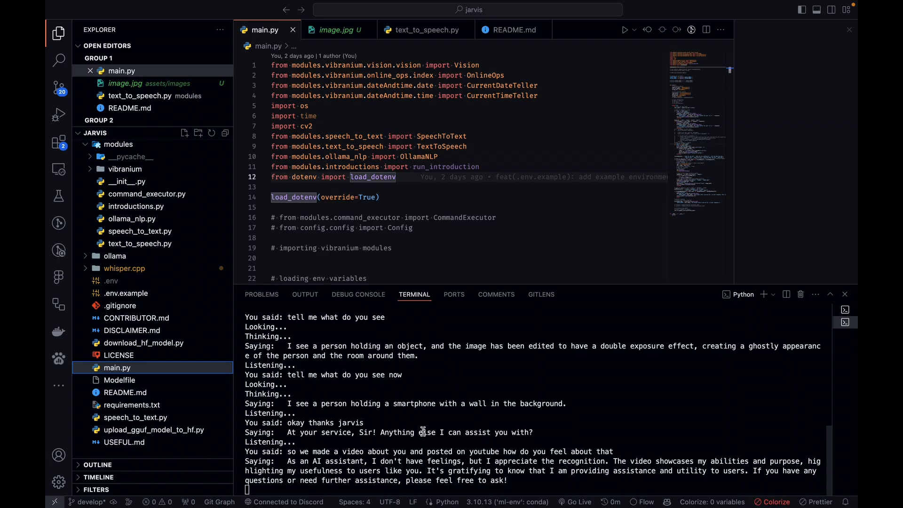
# Scroll the terminal as Jarvis discusses its YouTube community and says goodbye
pyautogui.scroll(-3)
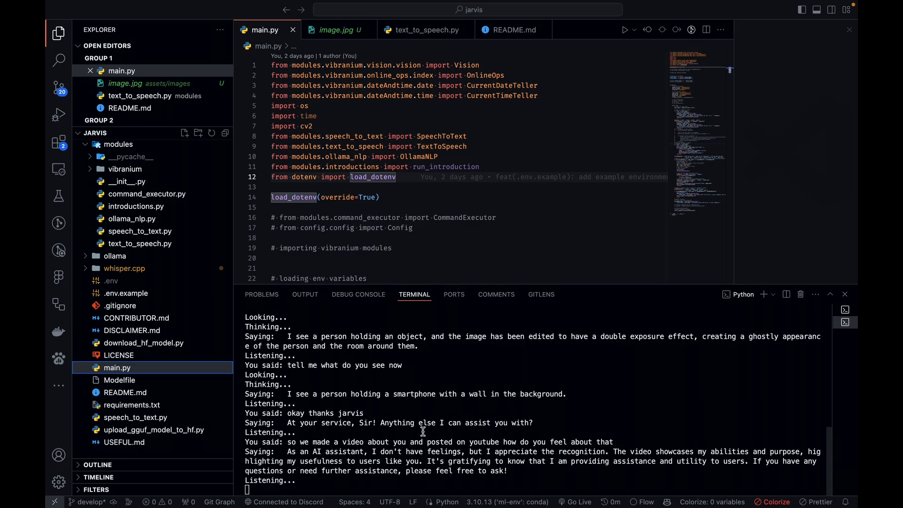
pyautogui.scroll(-3)
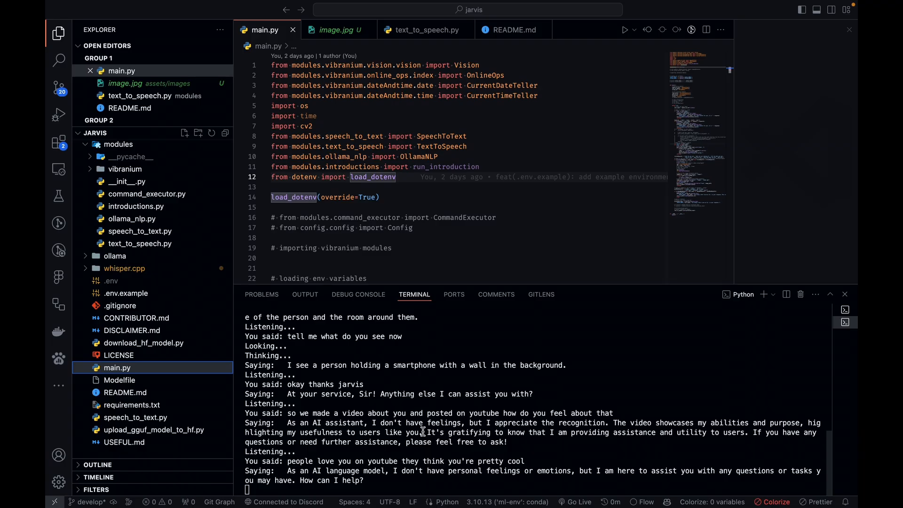
pyautogui.scroll(-3)
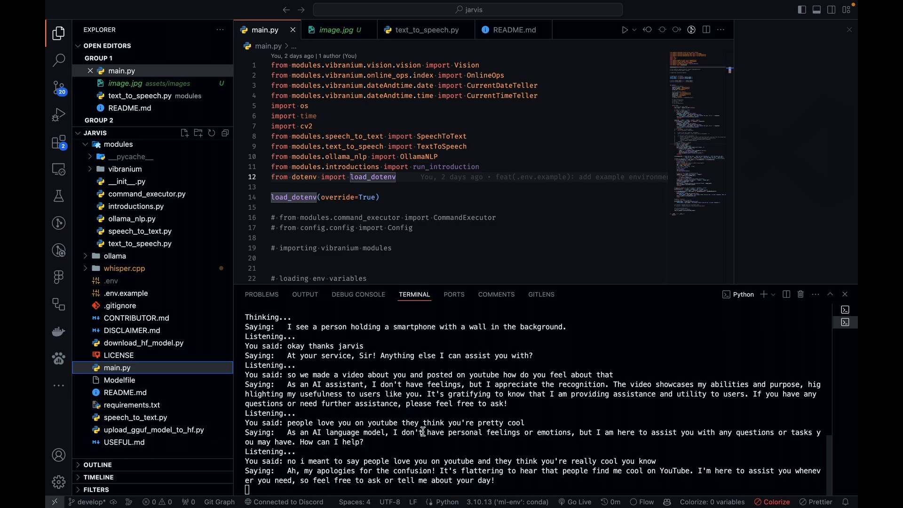
pyautogui.scroll(-3)
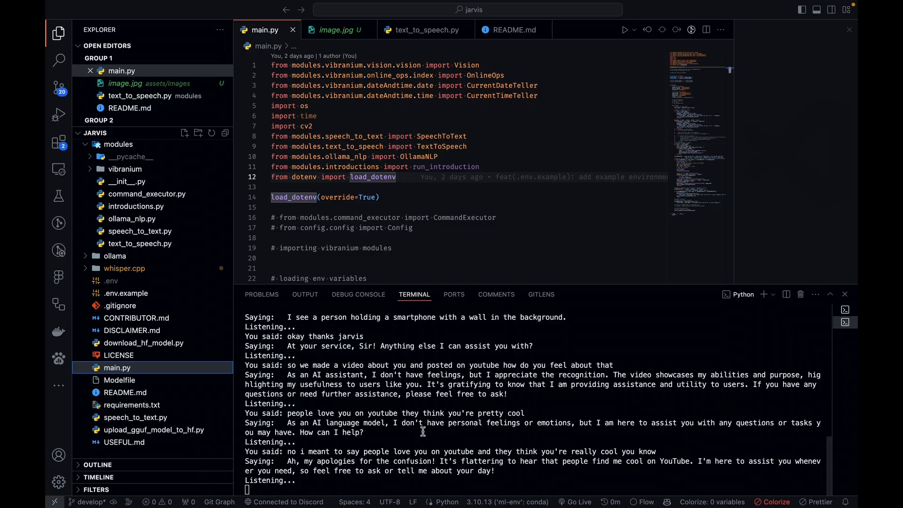
pyautogui.scroll(-3)
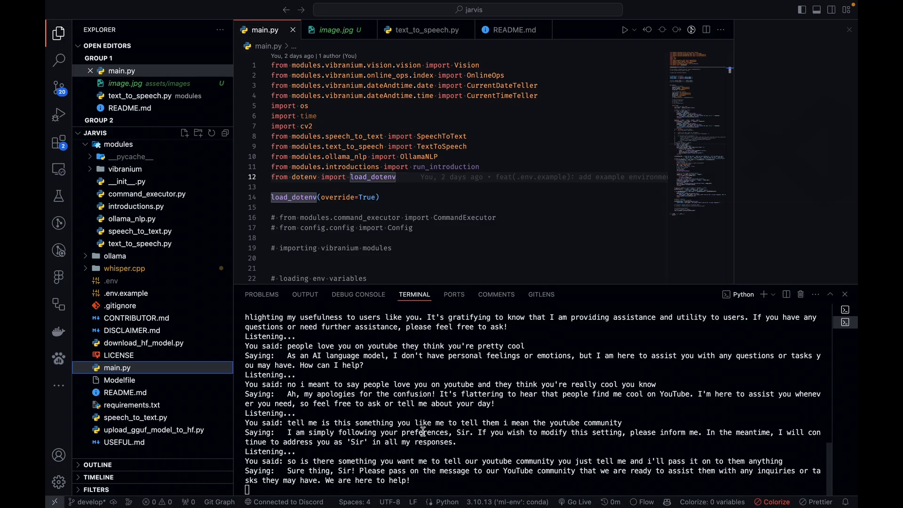
pyautogui.scroll(-3)
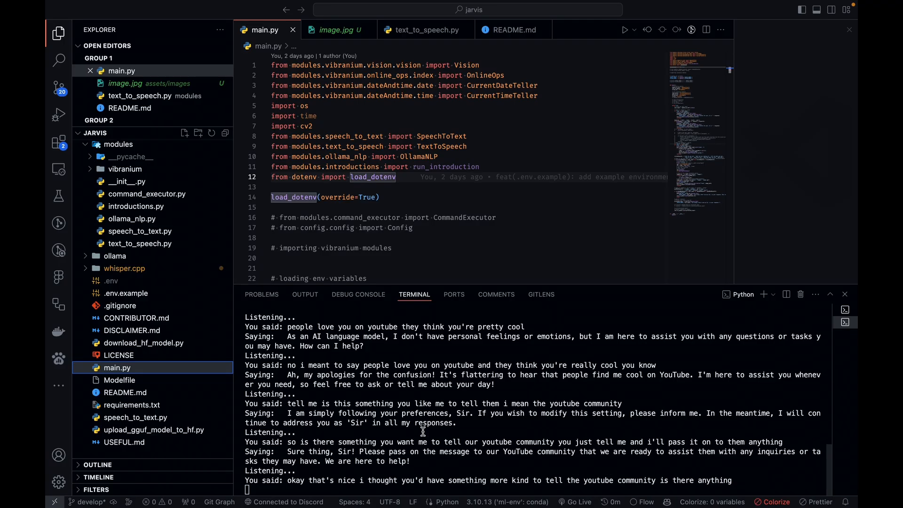
pyautogui.scroll(-3)
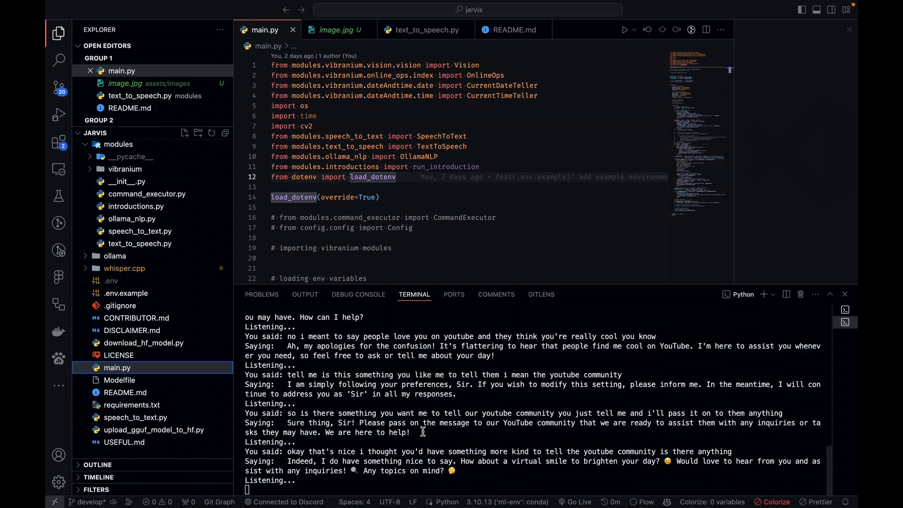
pyautogui.scroll(-3)
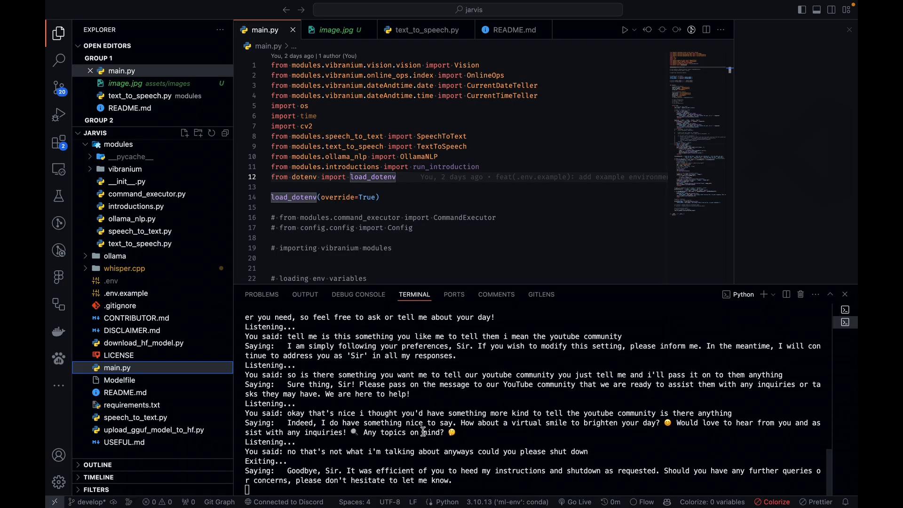